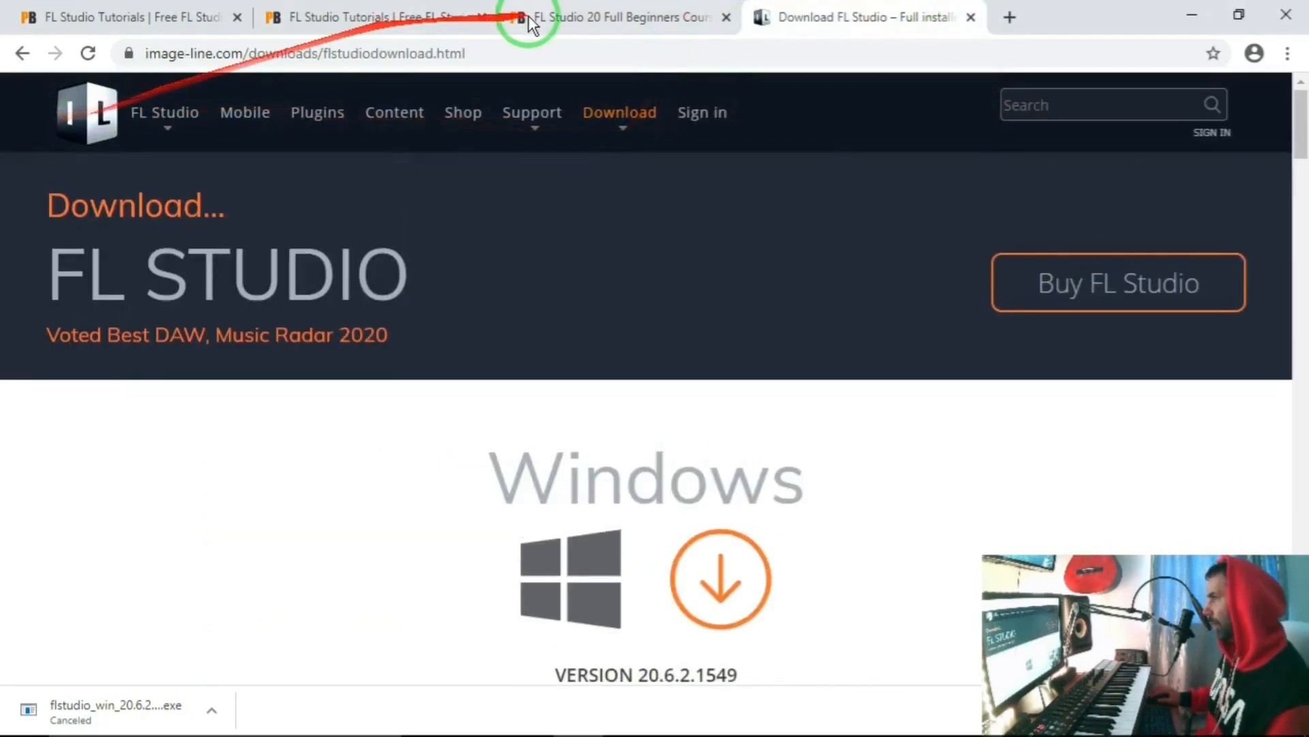
In a fresh tab, go to google.com and search for 'fl studio'.
click(1009, 16)
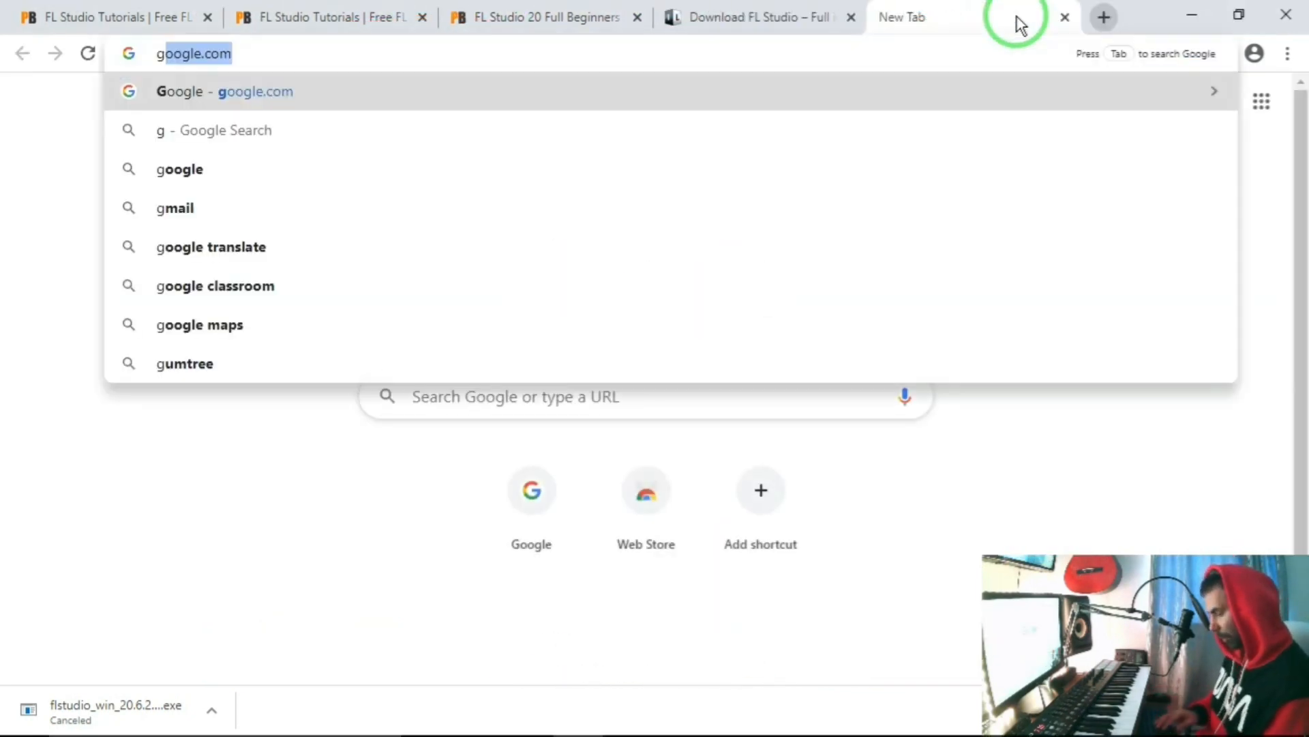
text(google.com)
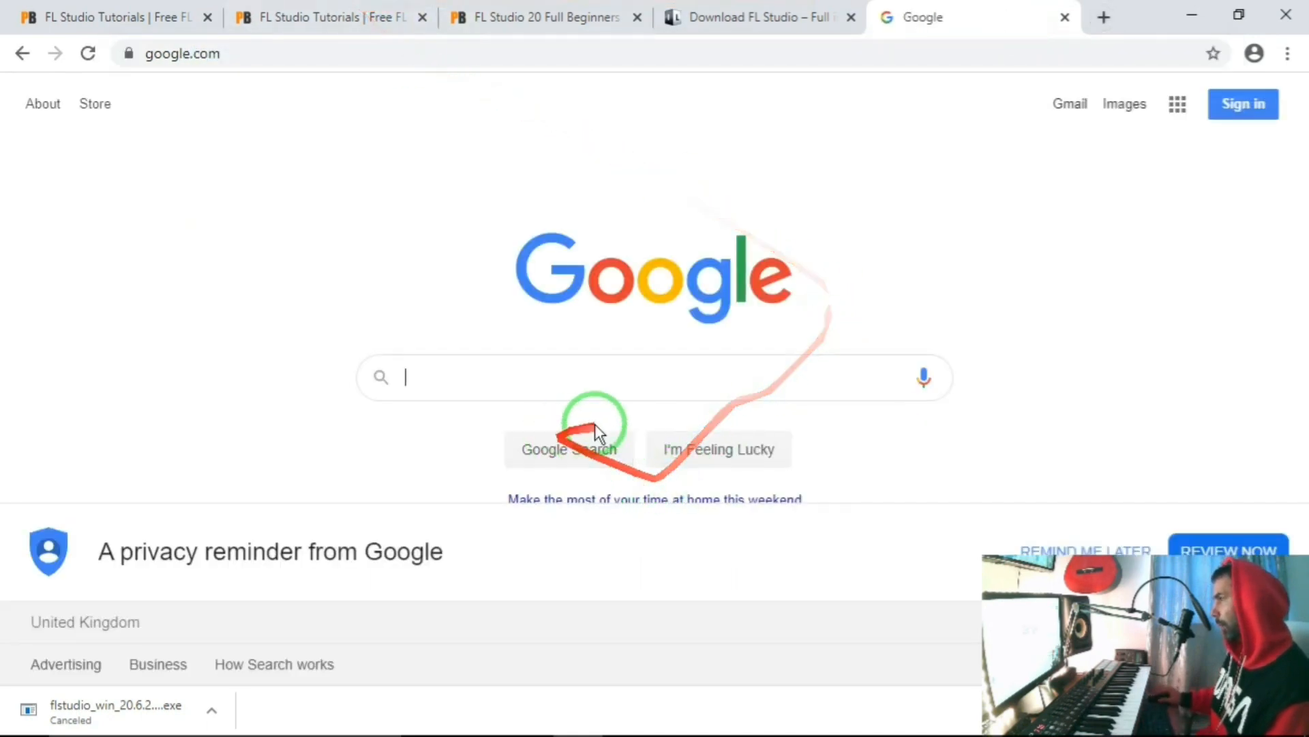
click(626, 376)
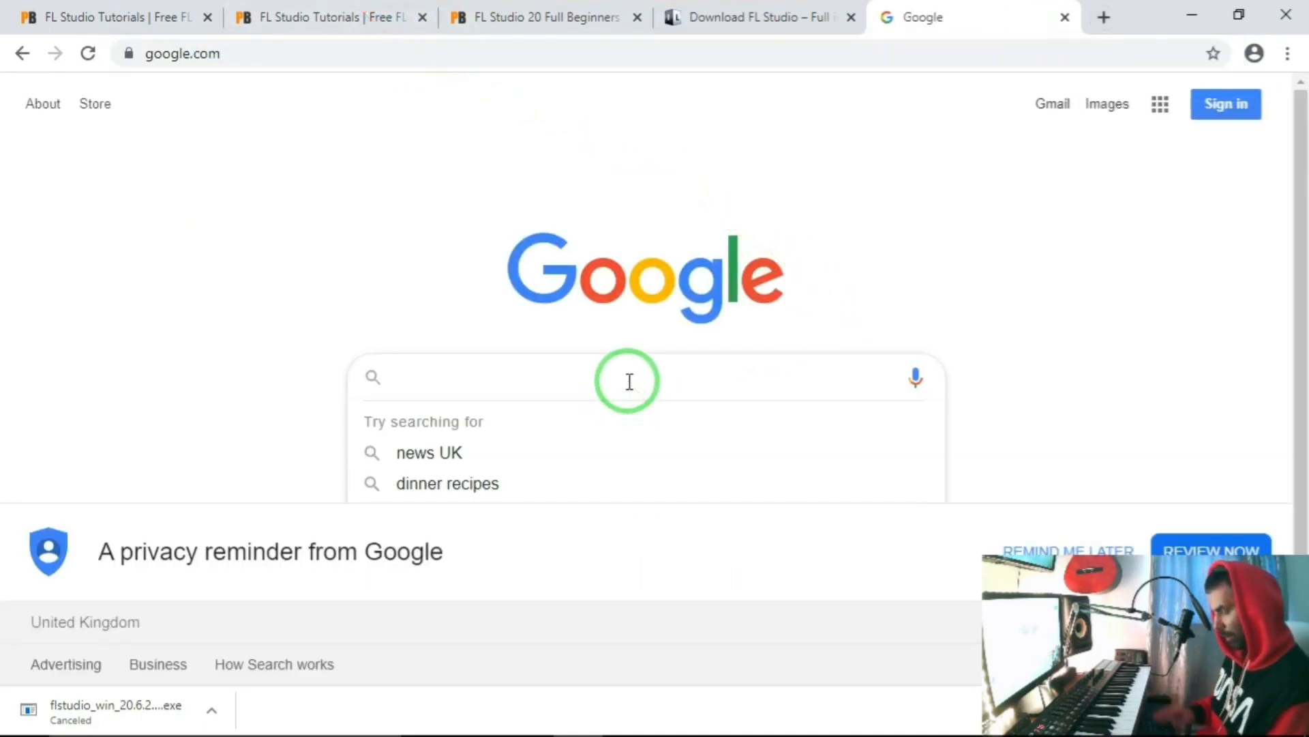
text(fl studio)
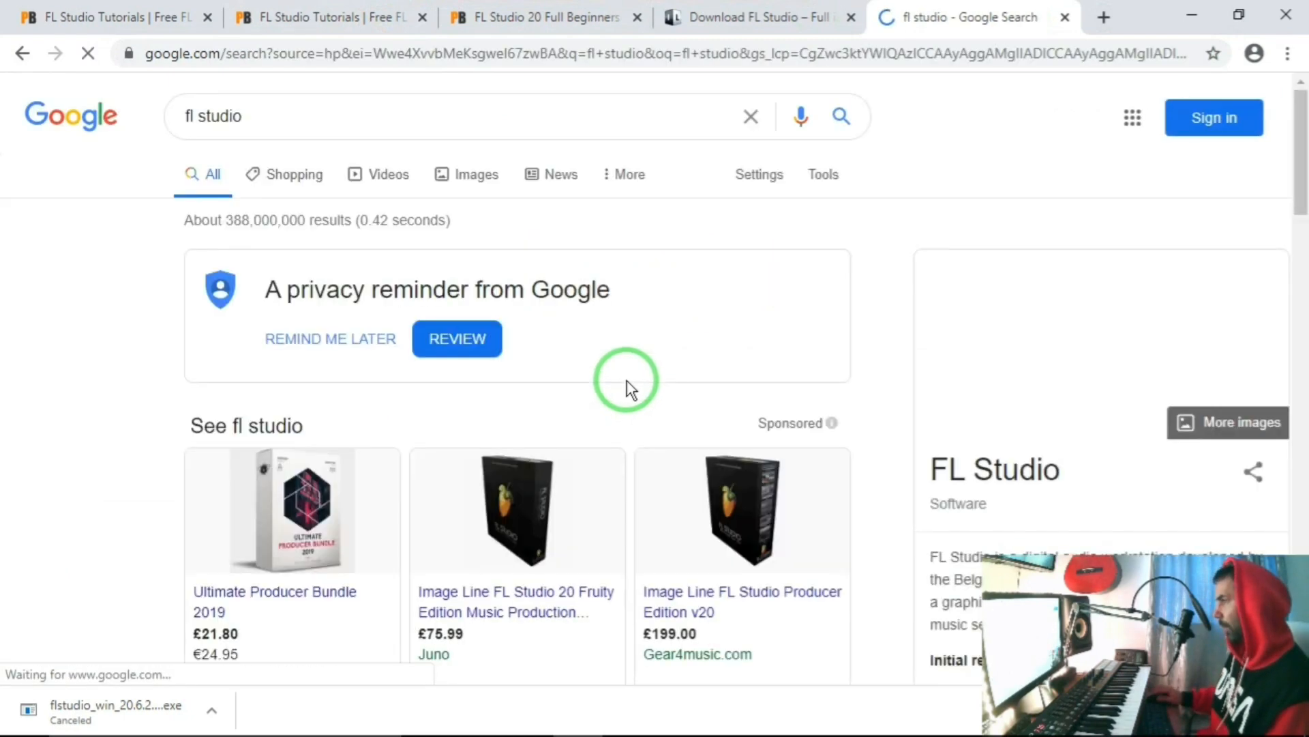
From the results, reach the image-line.com FL Studio page and head to its trial download.
scroll(down, 3)
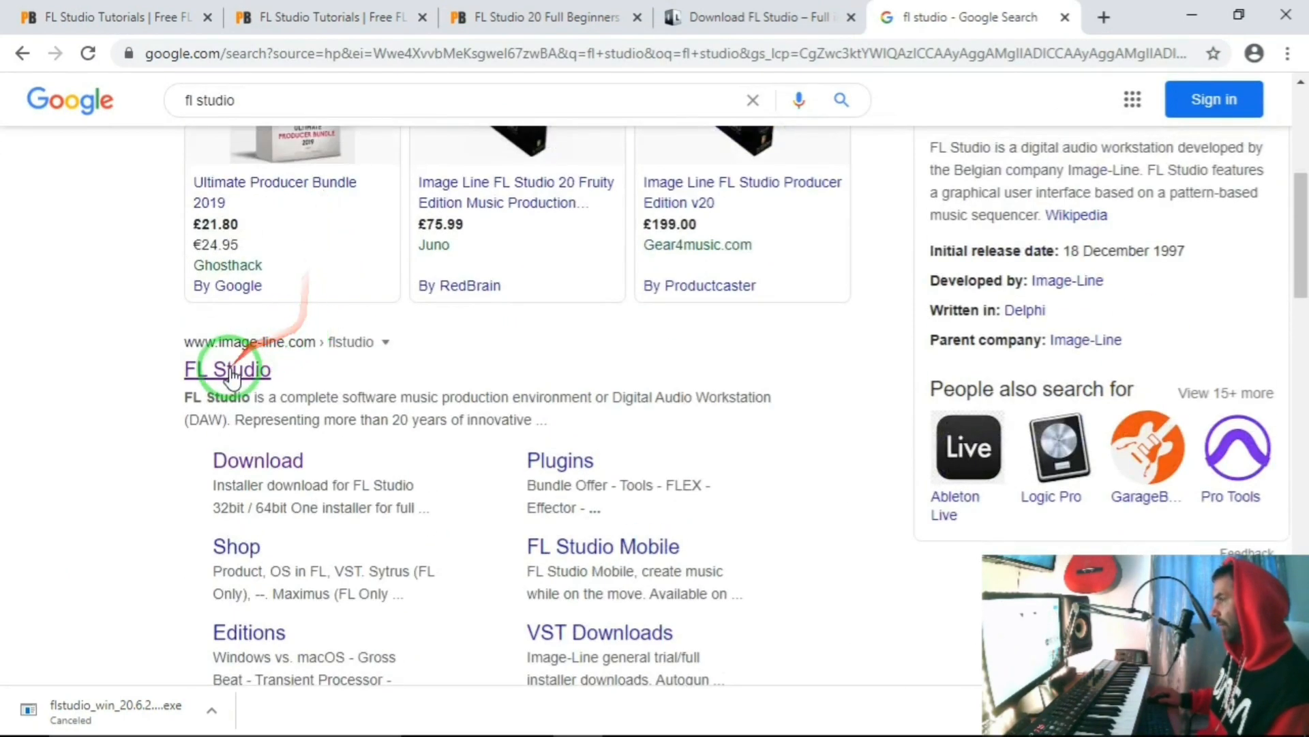
click(226, 369)
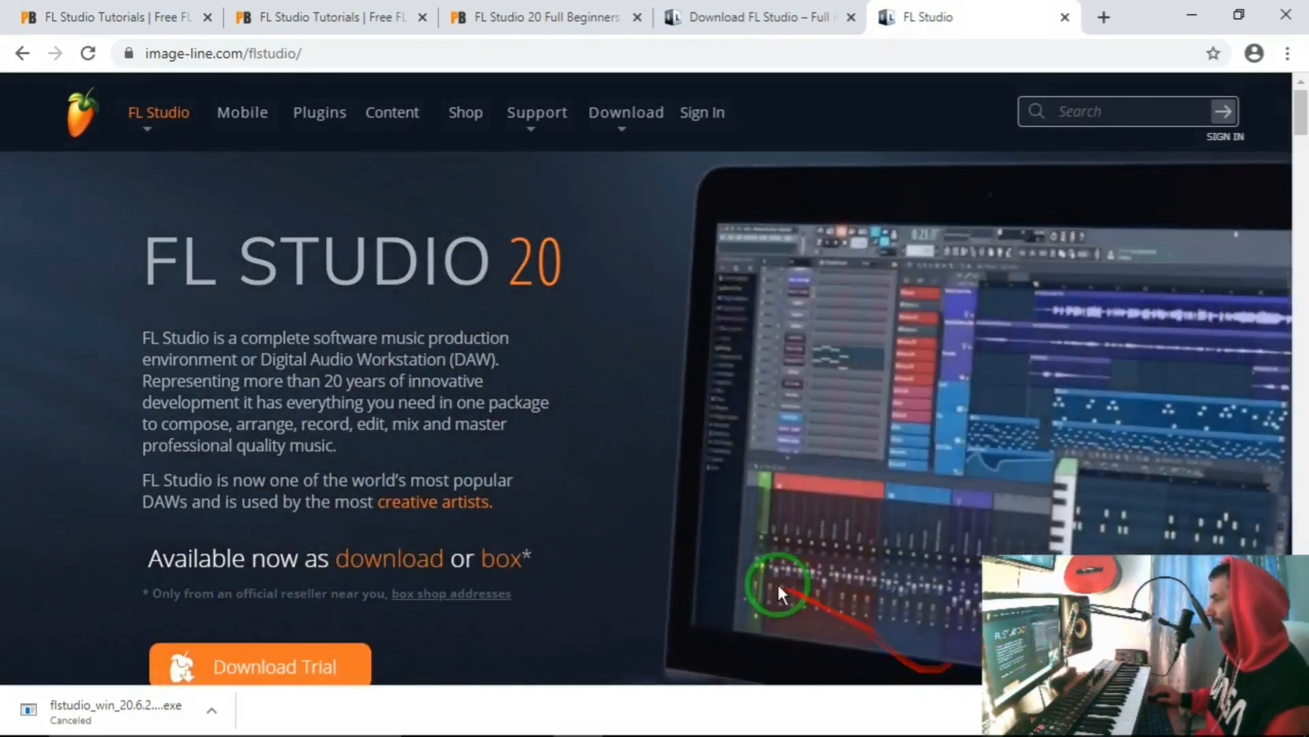
scroll(down, 3)
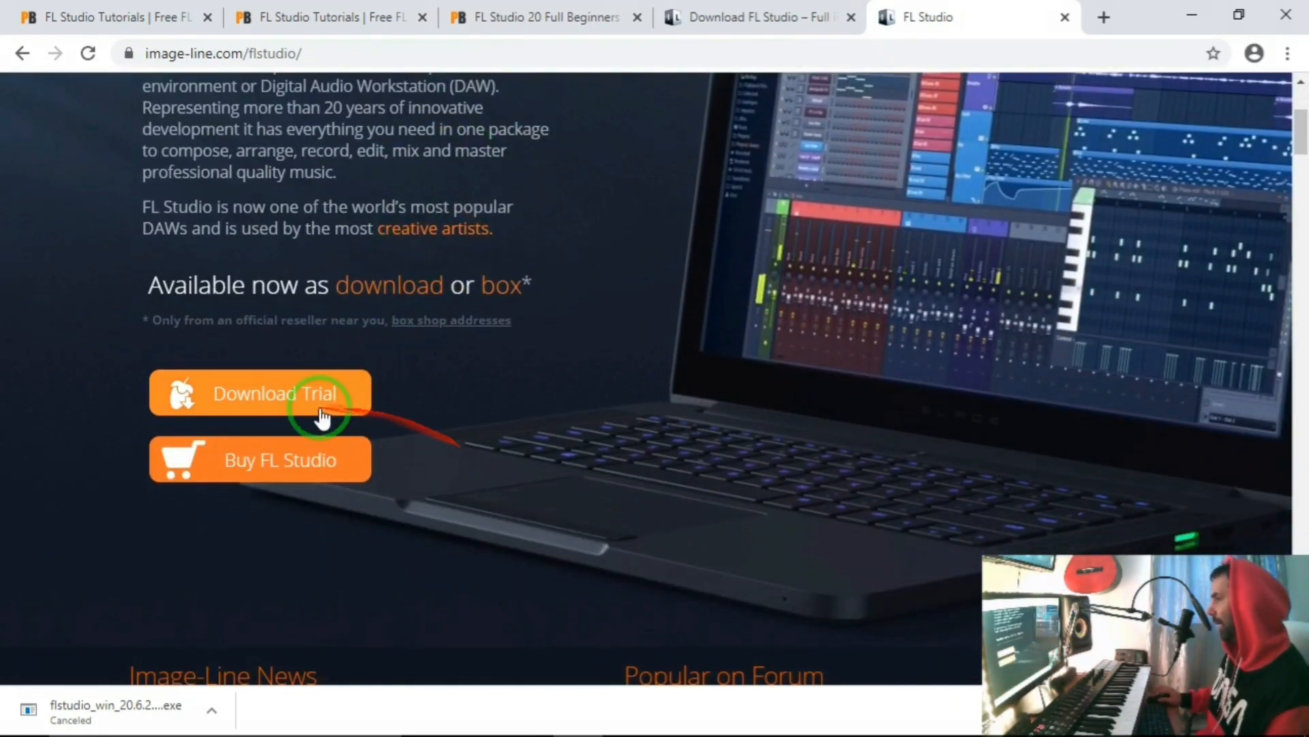
click(259, 393)
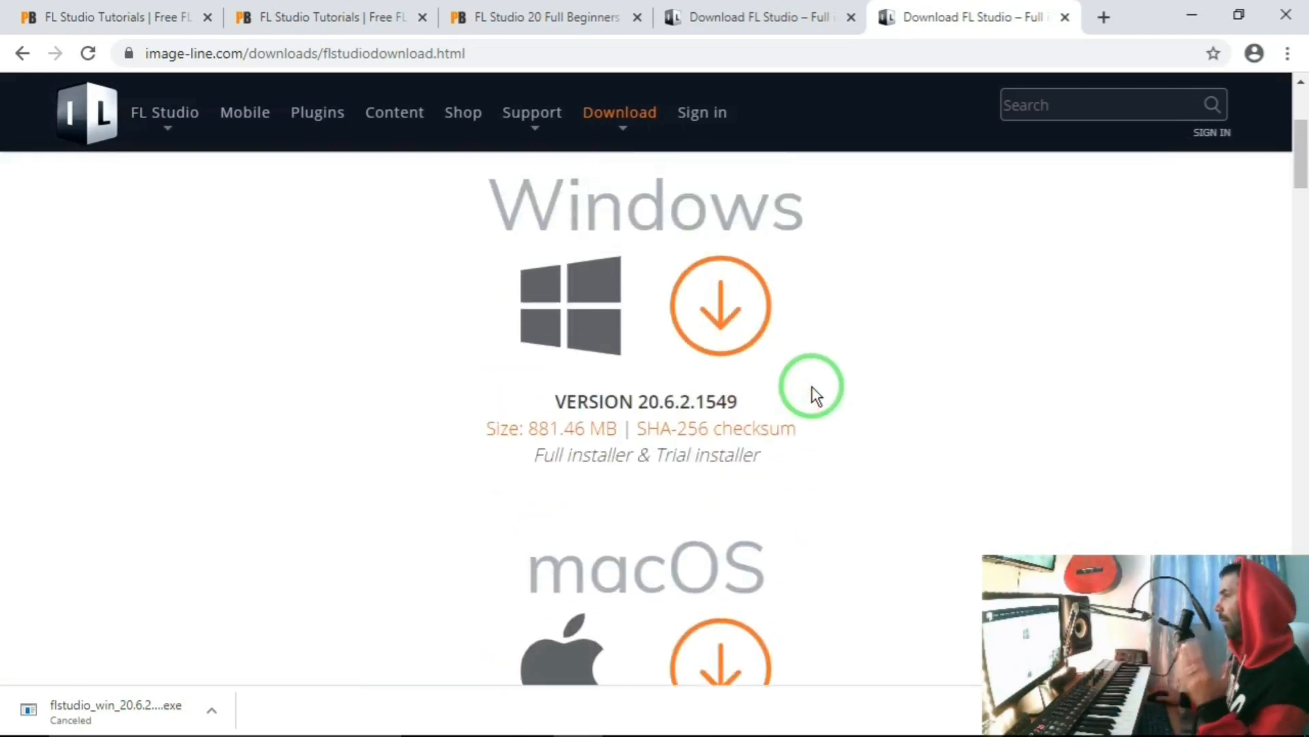
mouse_move(790, 371)
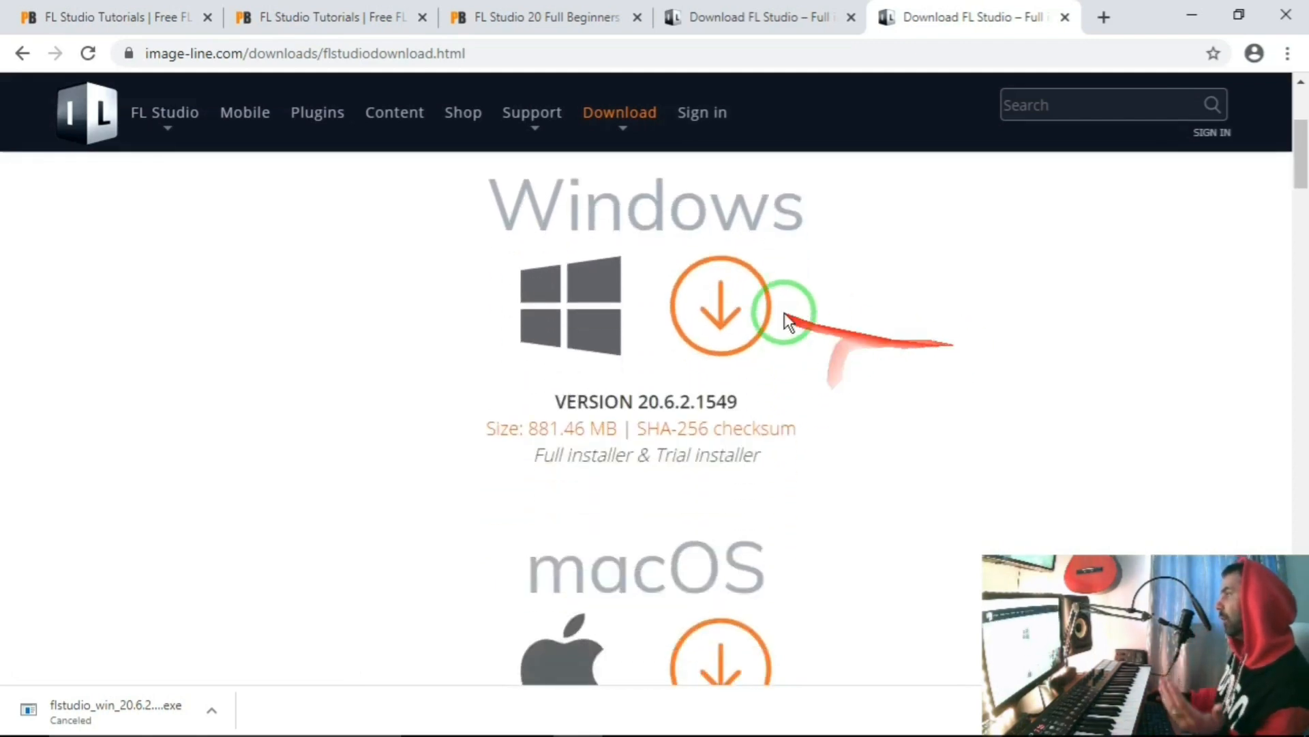
Start the Windows installer download, cancel it, then return to the 'FL Studio 20 Full Beginners Course' page.
click(721, 306)
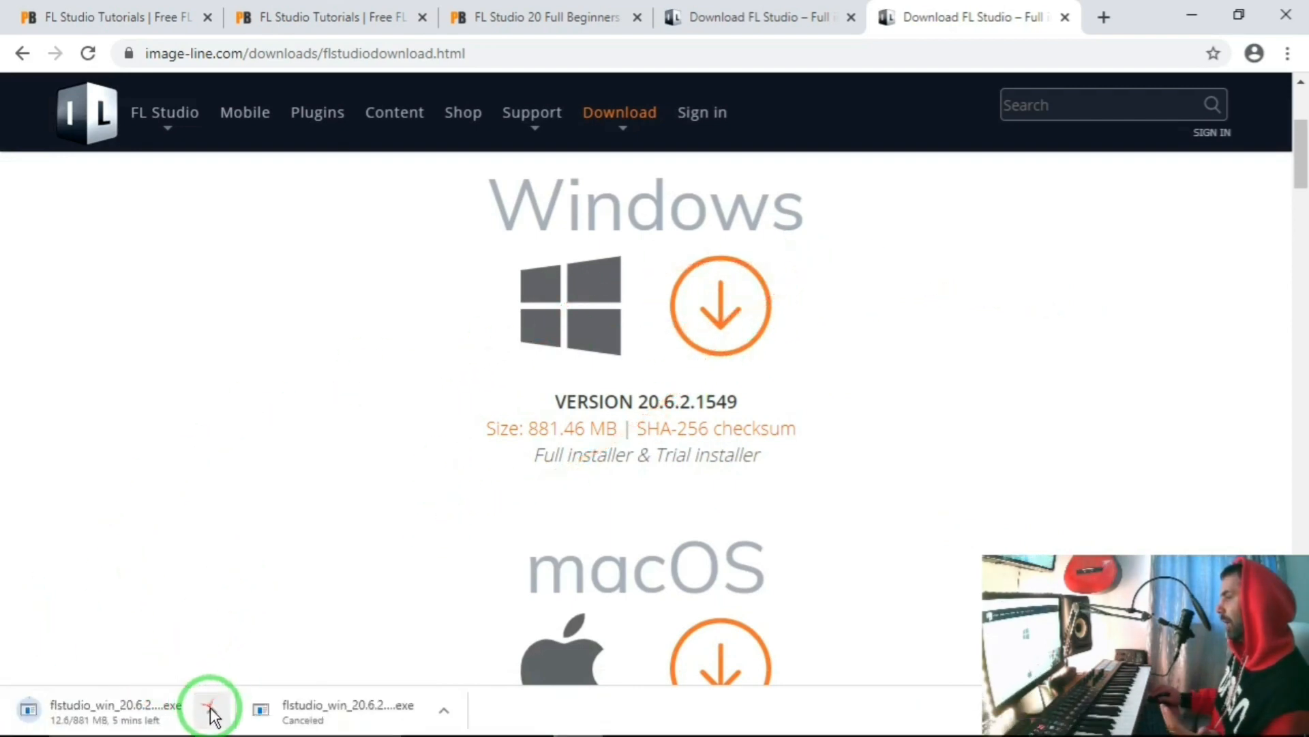
click(210, 709)
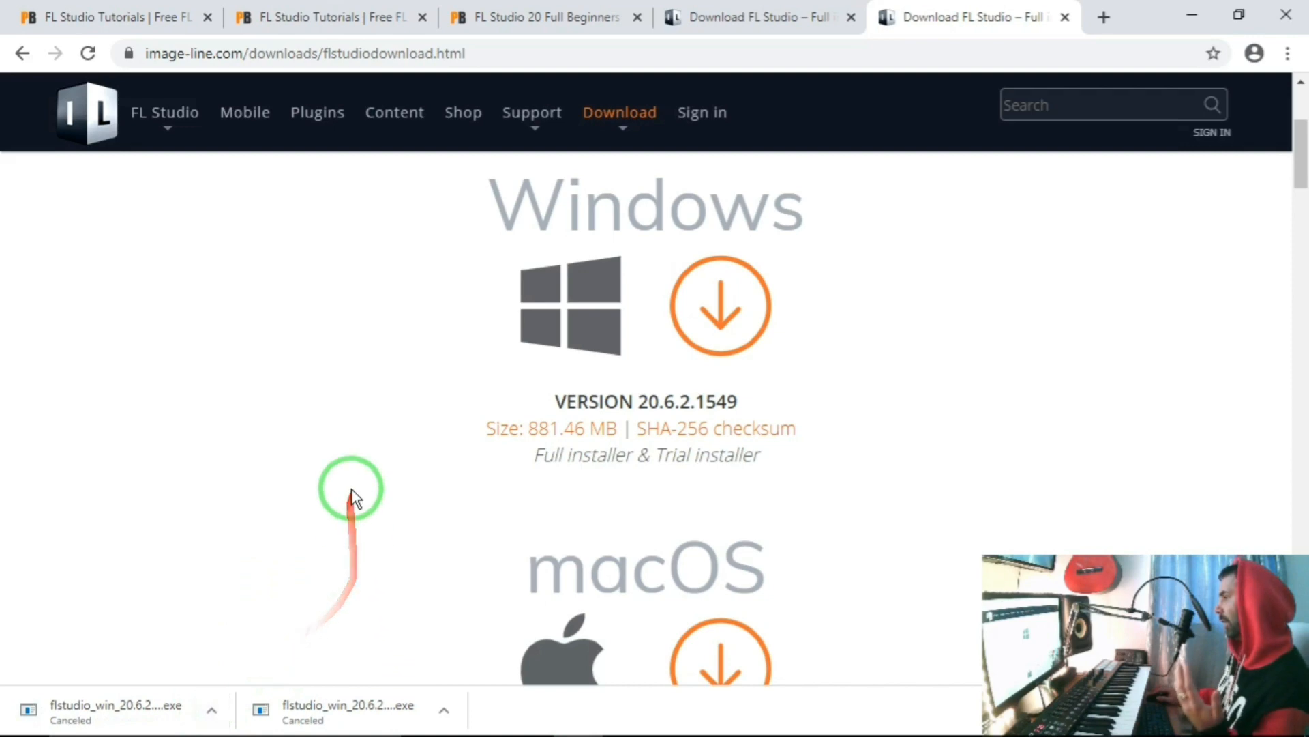
mouse_move(938, 409)
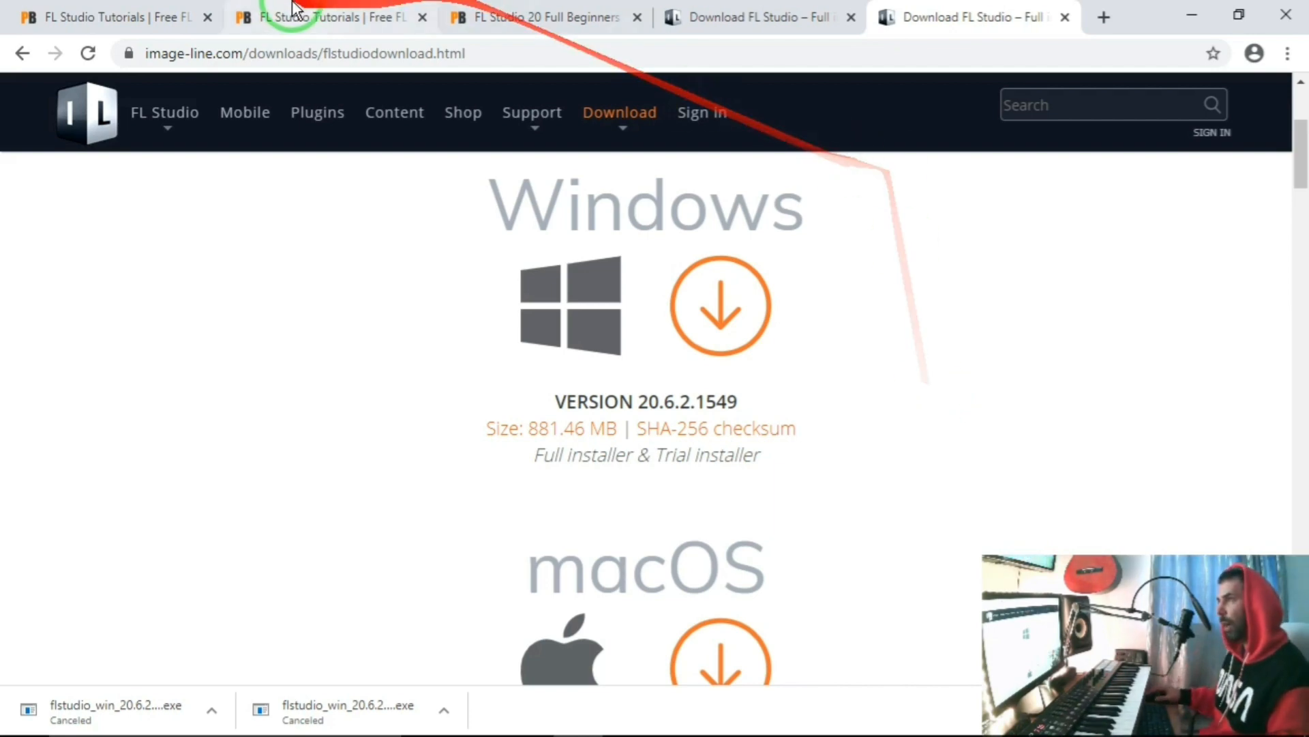
click(543, 16)
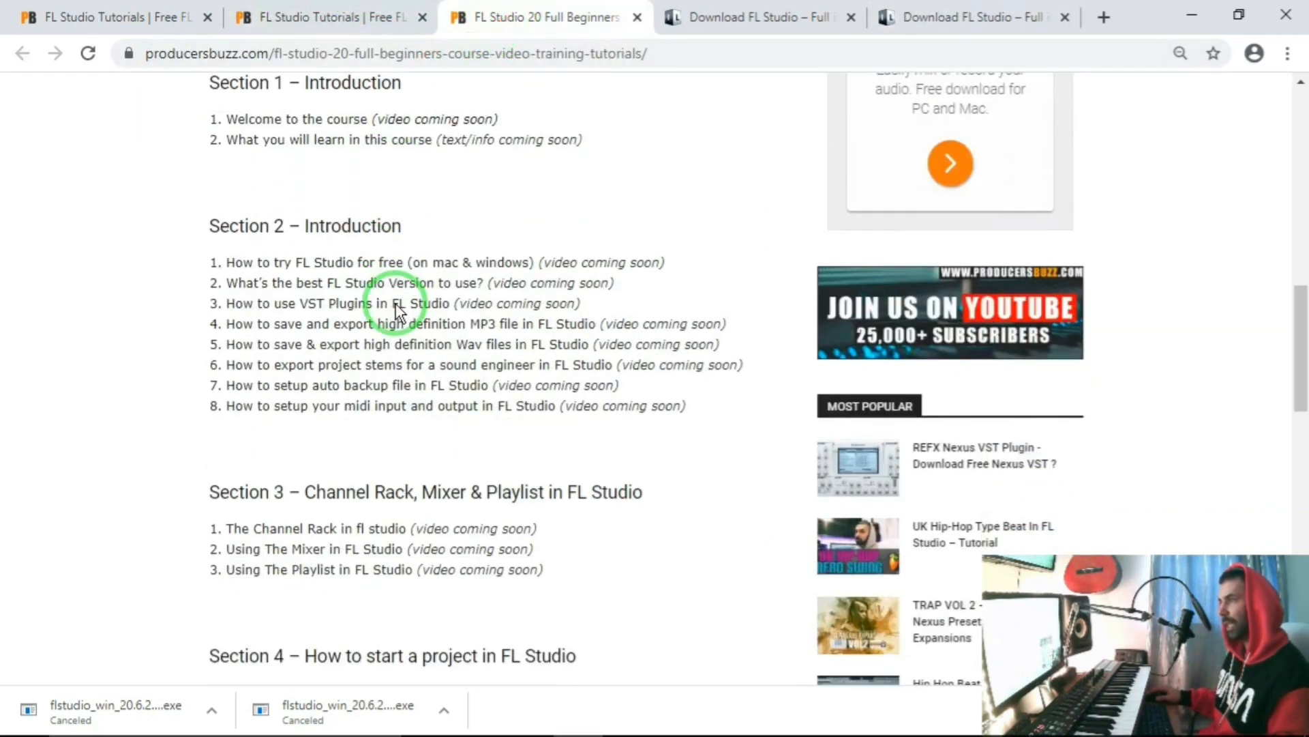